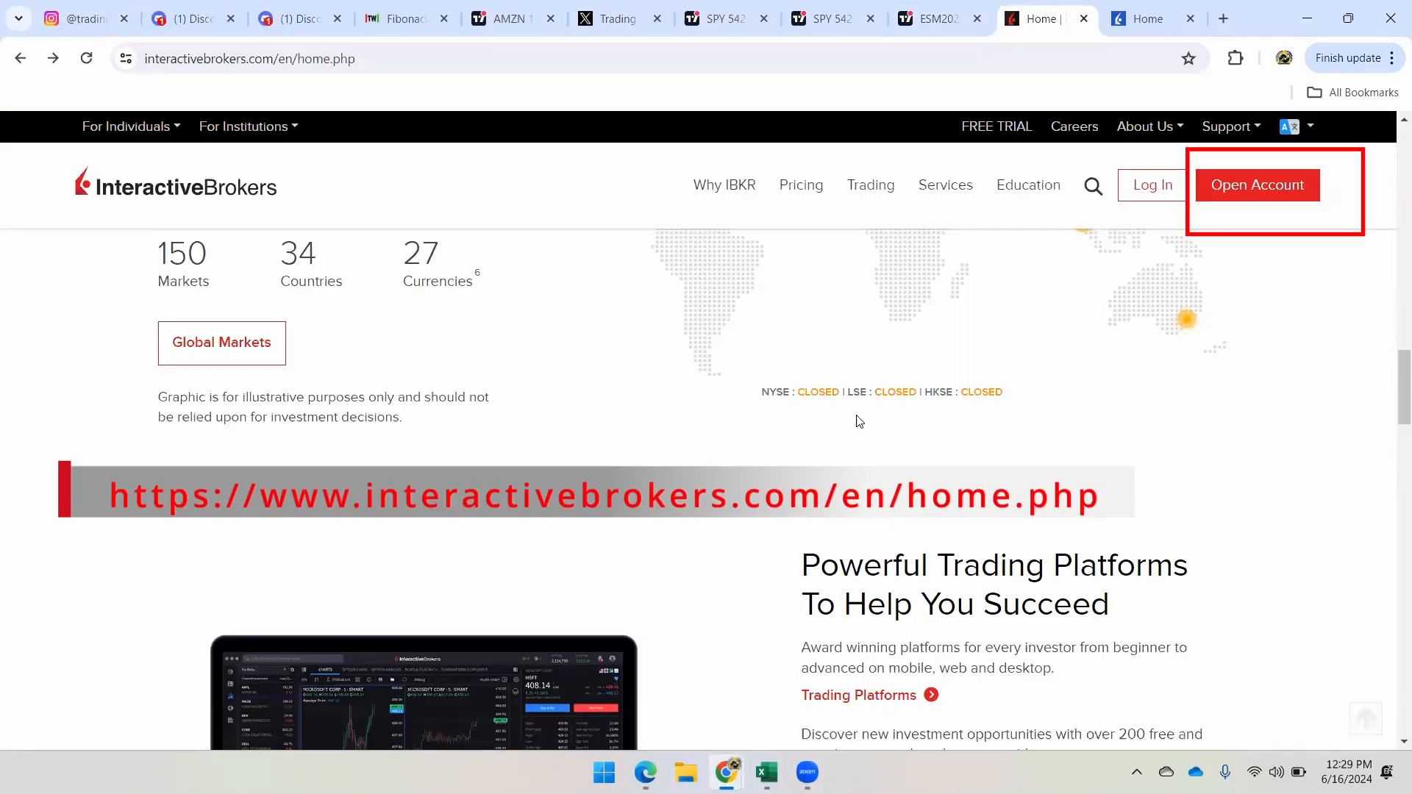
Start a new Interactive Brokers account application from the Open Account menu.
{"action": "left_click", "coordinate": [1257, 185]}
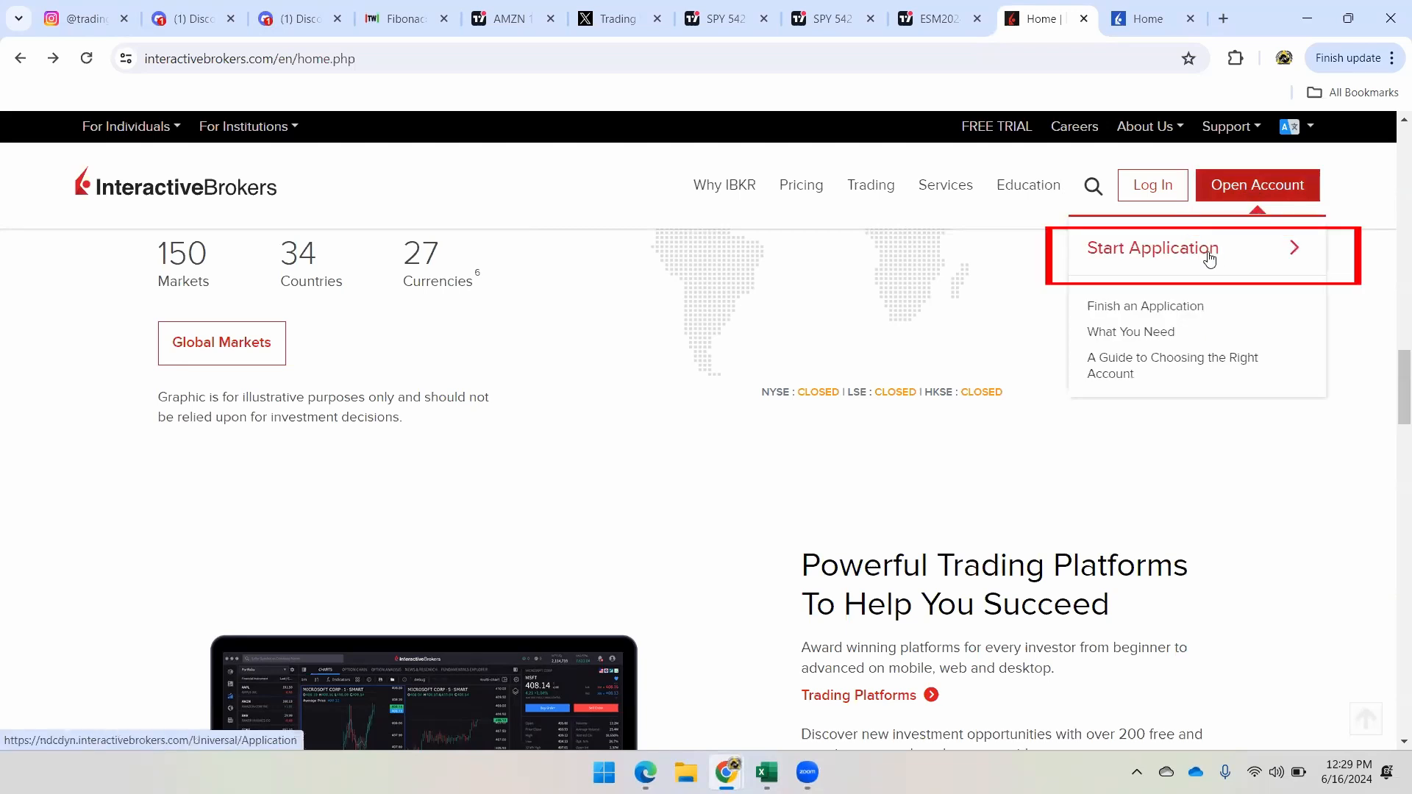
{"action": "left_click", "coordinate": [1151, 248]}
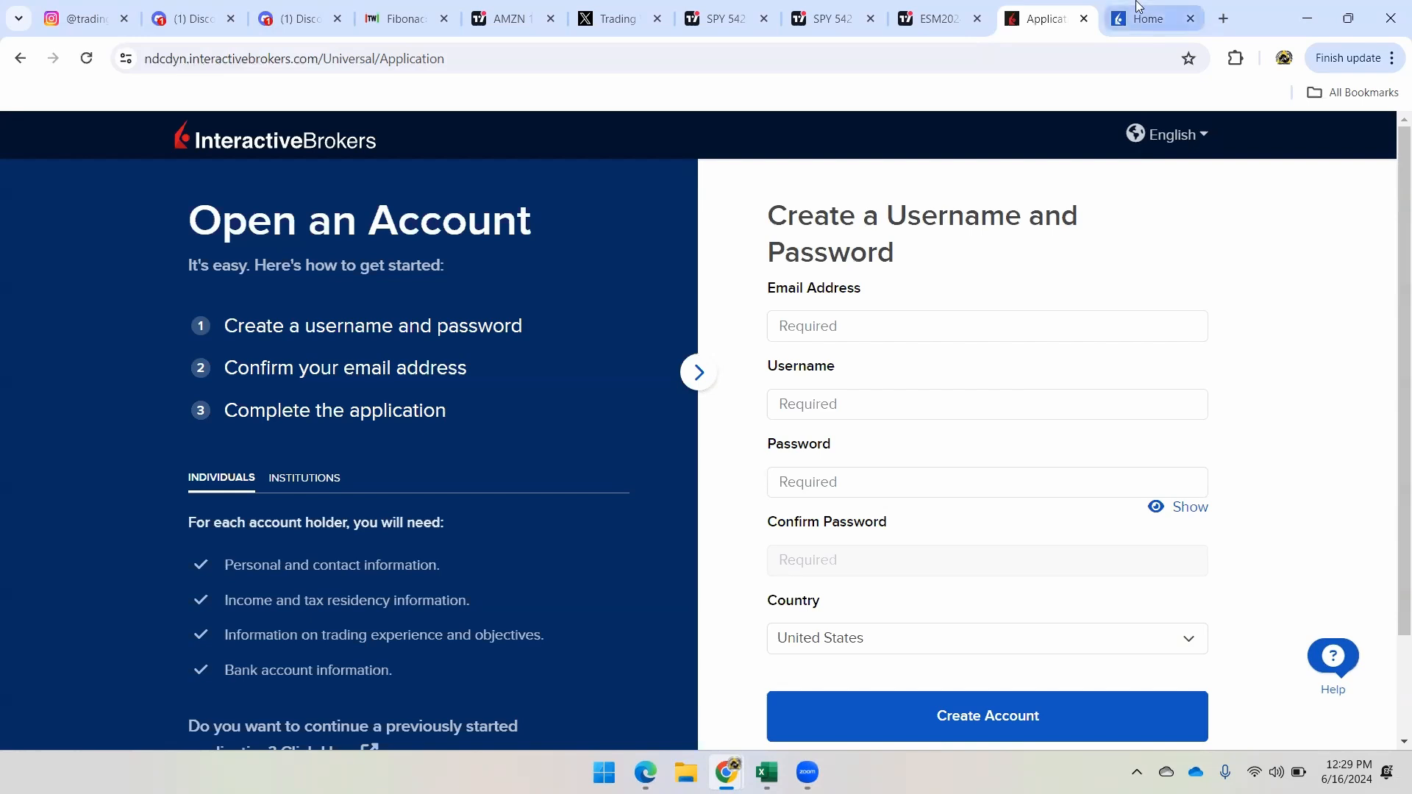
Switch to the Client Portal home and inspect portfolio values along the value chart.
{"action": "left_click", "coordinate": [1146, 18]}
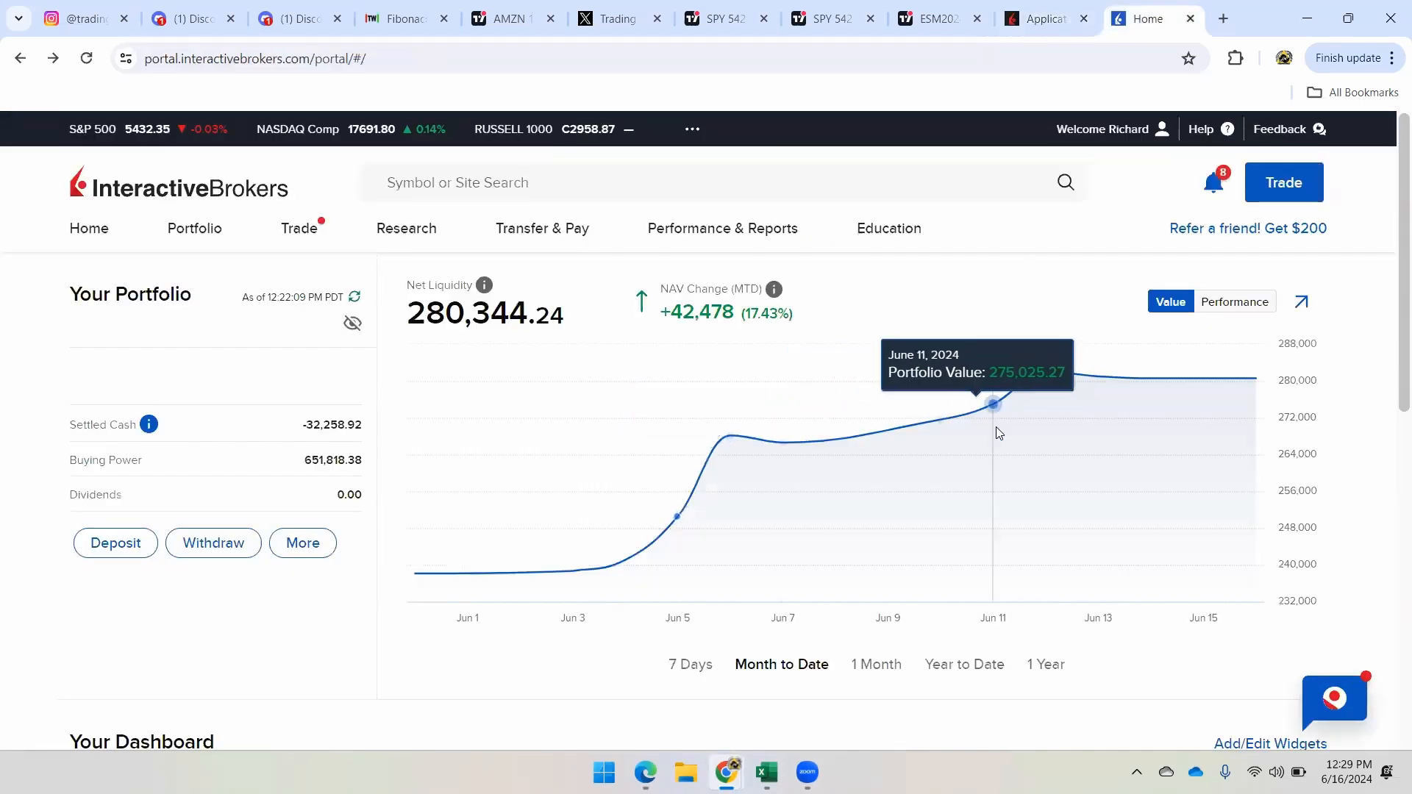
{"action": "mouse_move", "coordinate": [1215, 666]}
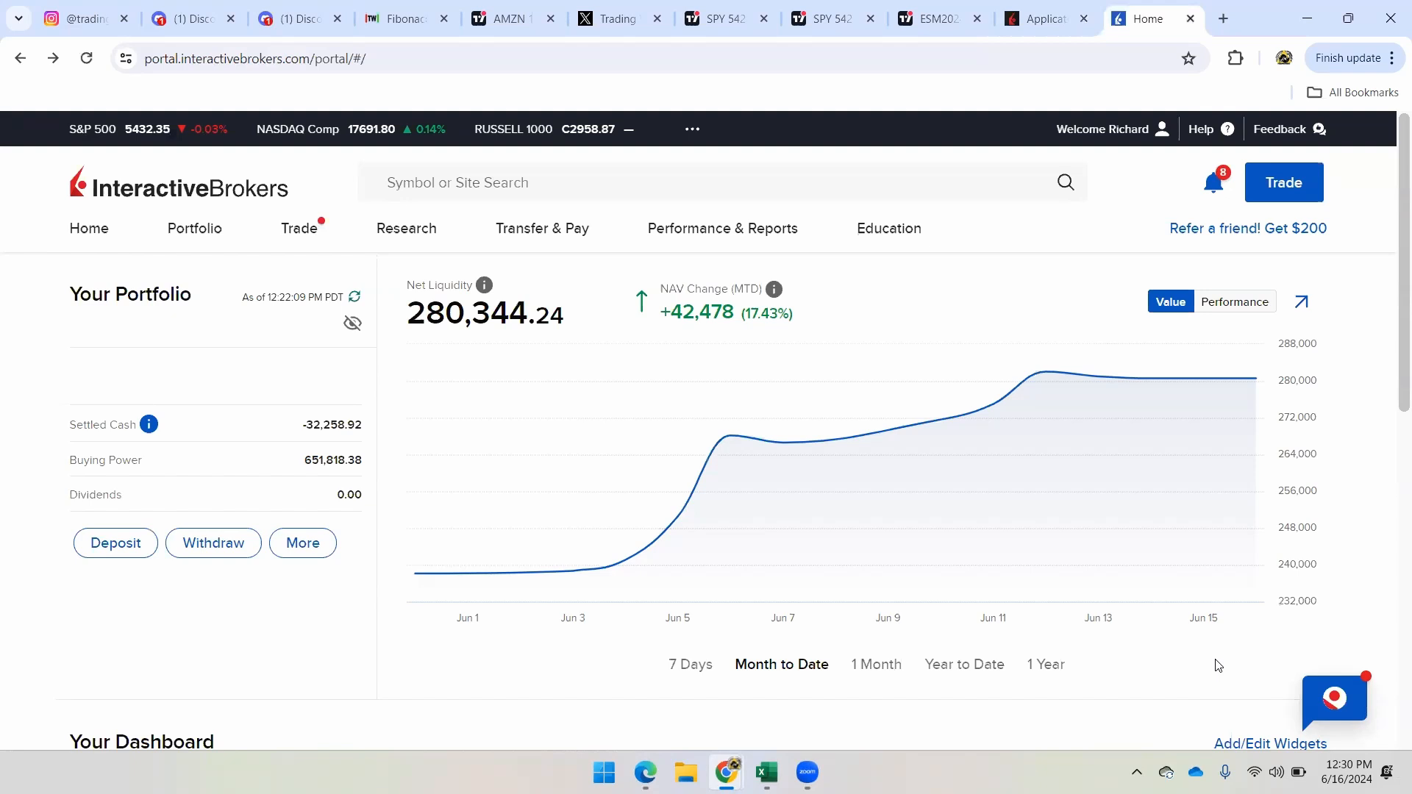
{"action": "left_click_drag", "start_coordinate": [630, 407], "coordinate": [781, 386]}
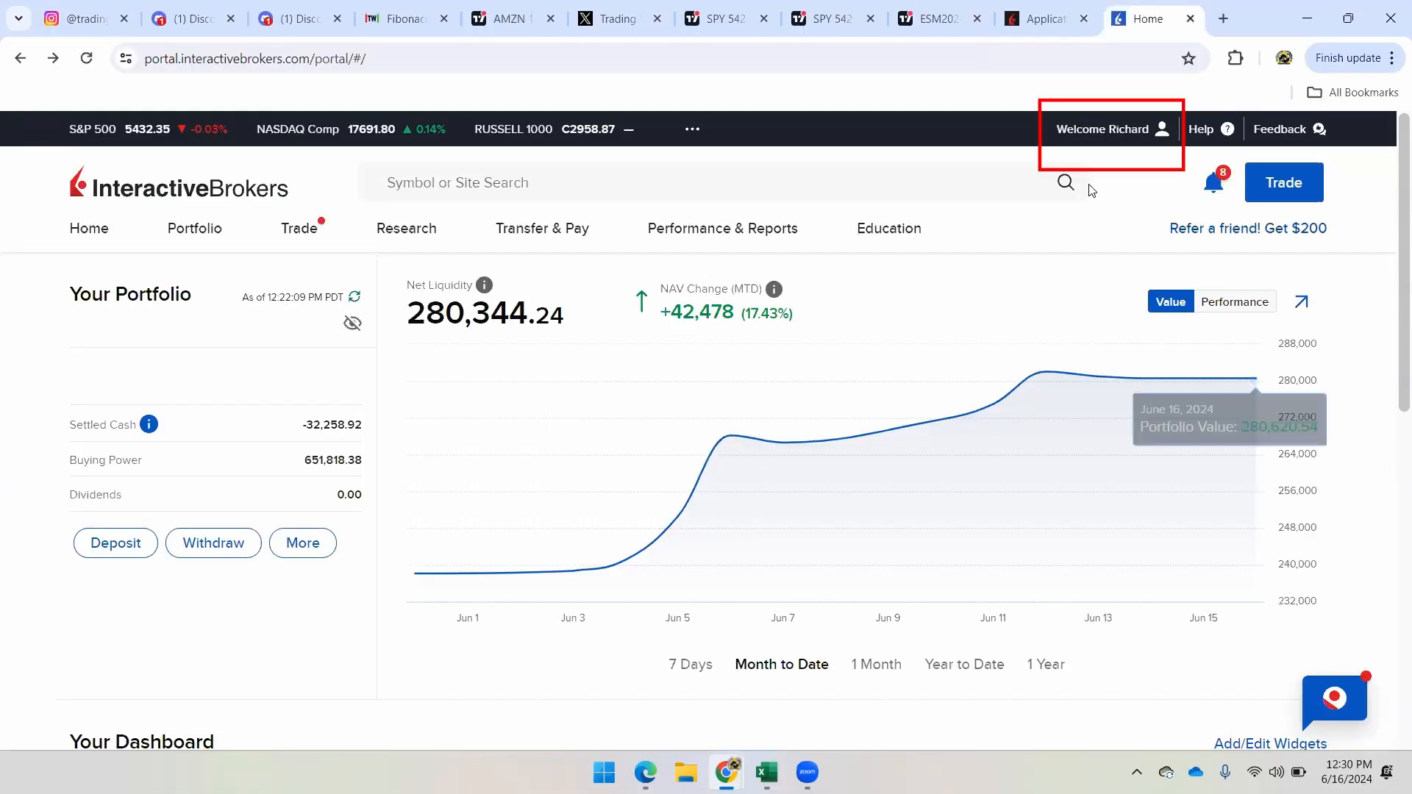
Open account Settings and review market data subscription fees totalling USD 14.5 per month.
{"action": "left_click", "coordinate": [1106, 128]}
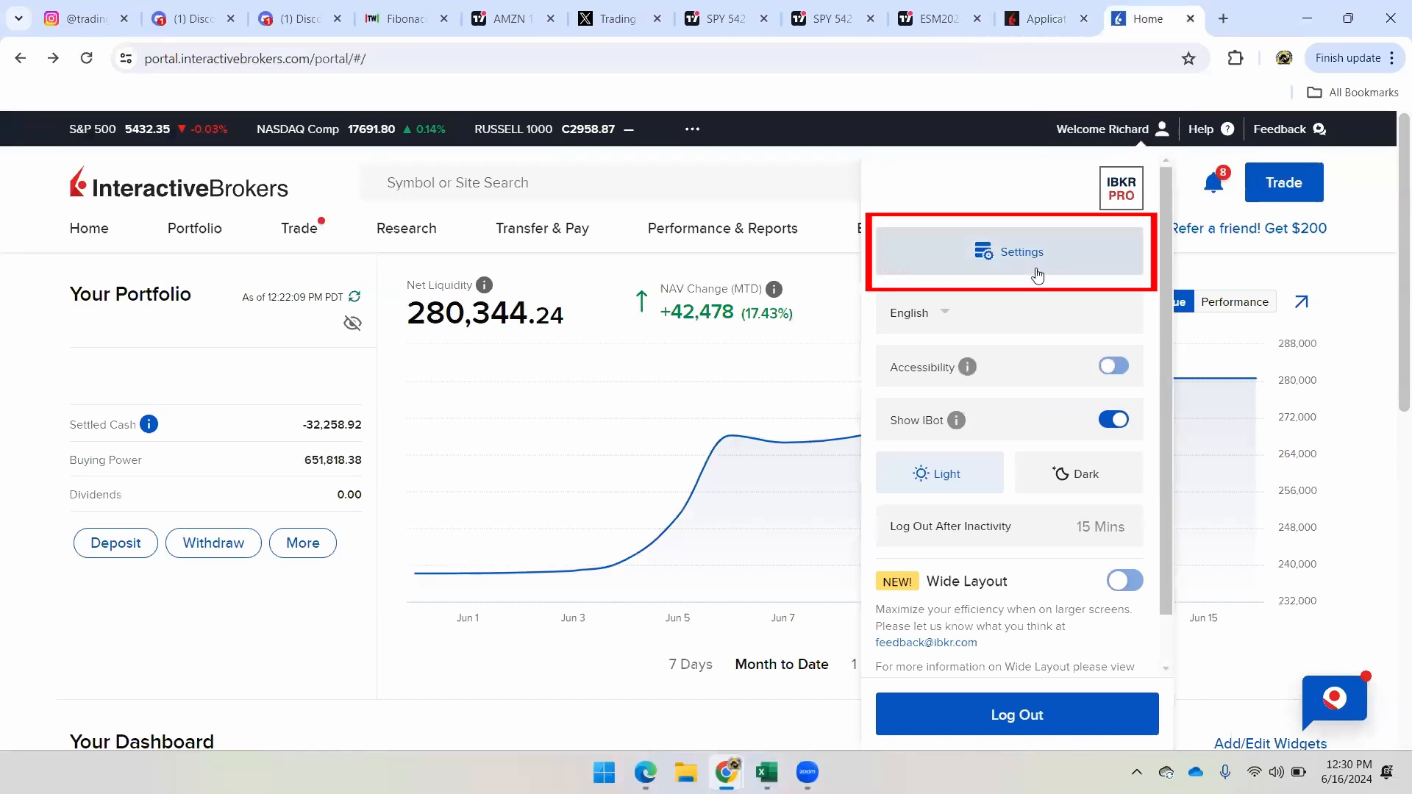
{"action": "left_click", "coordinate": [1020, 252]}
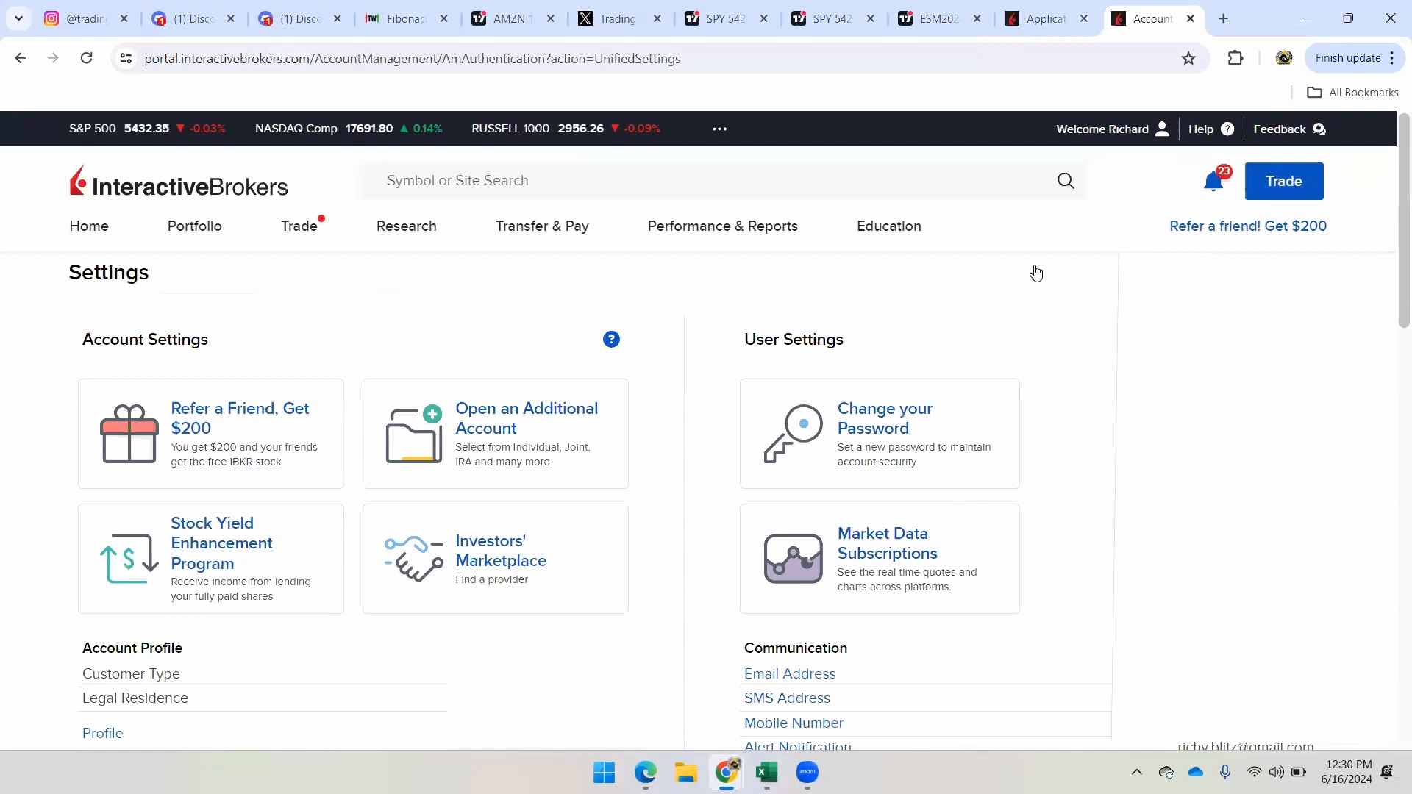
{"action": "scroll", "scroll_direction": "down", "scroll_amount": 3}
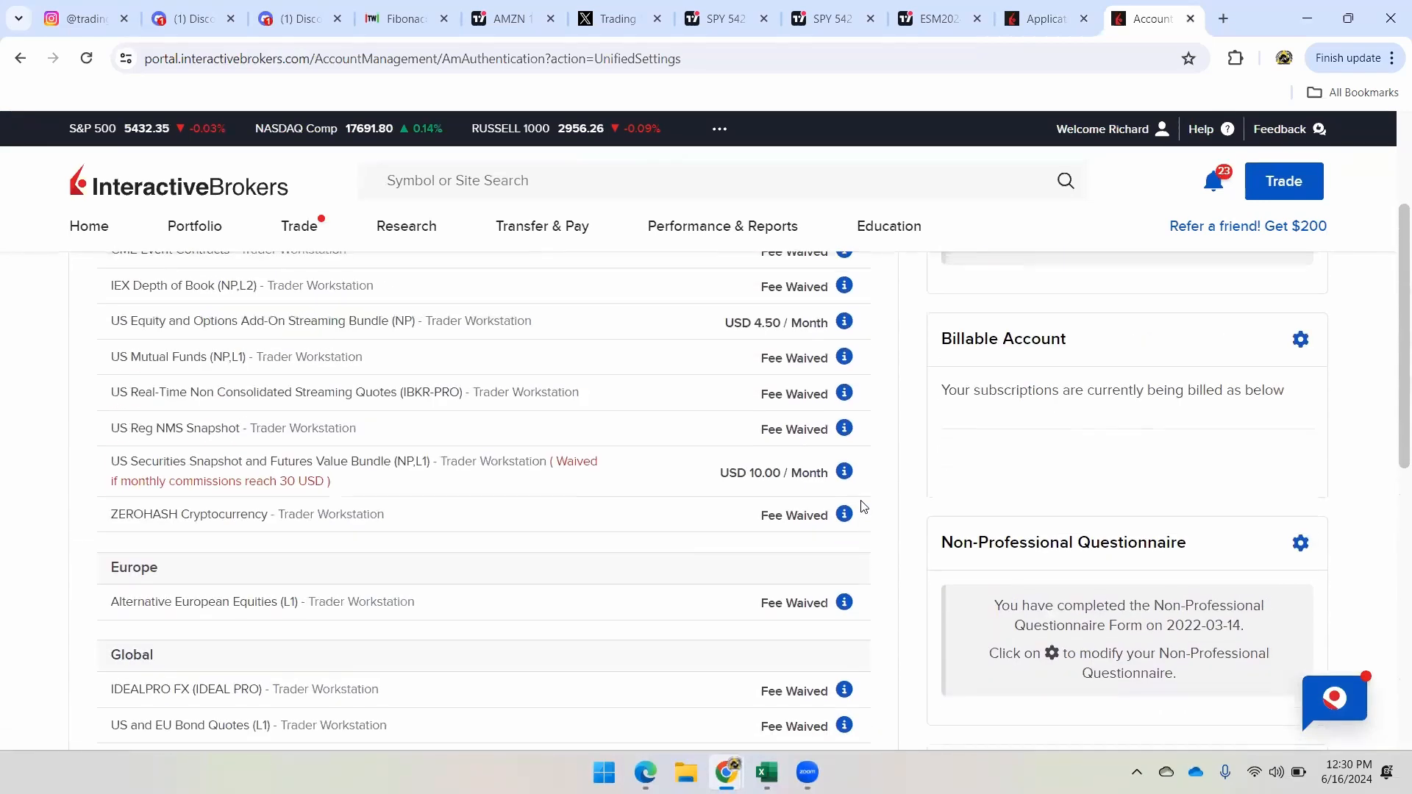
{"action": "scroll", "scroll_direction": "down", "scroll_amount": 3}
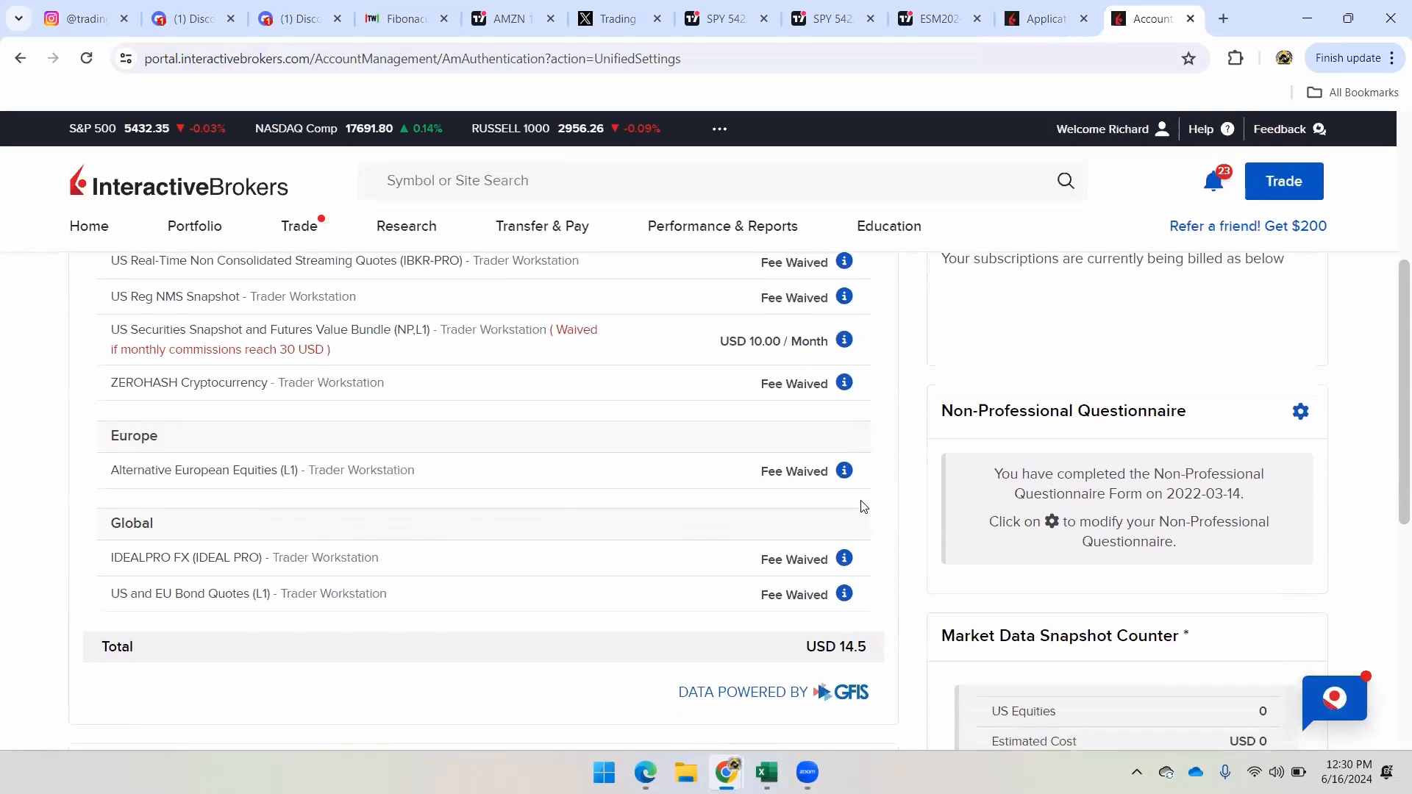
{"action": "scroll", "scroll_direction": "up", "scroll_amount": 3}
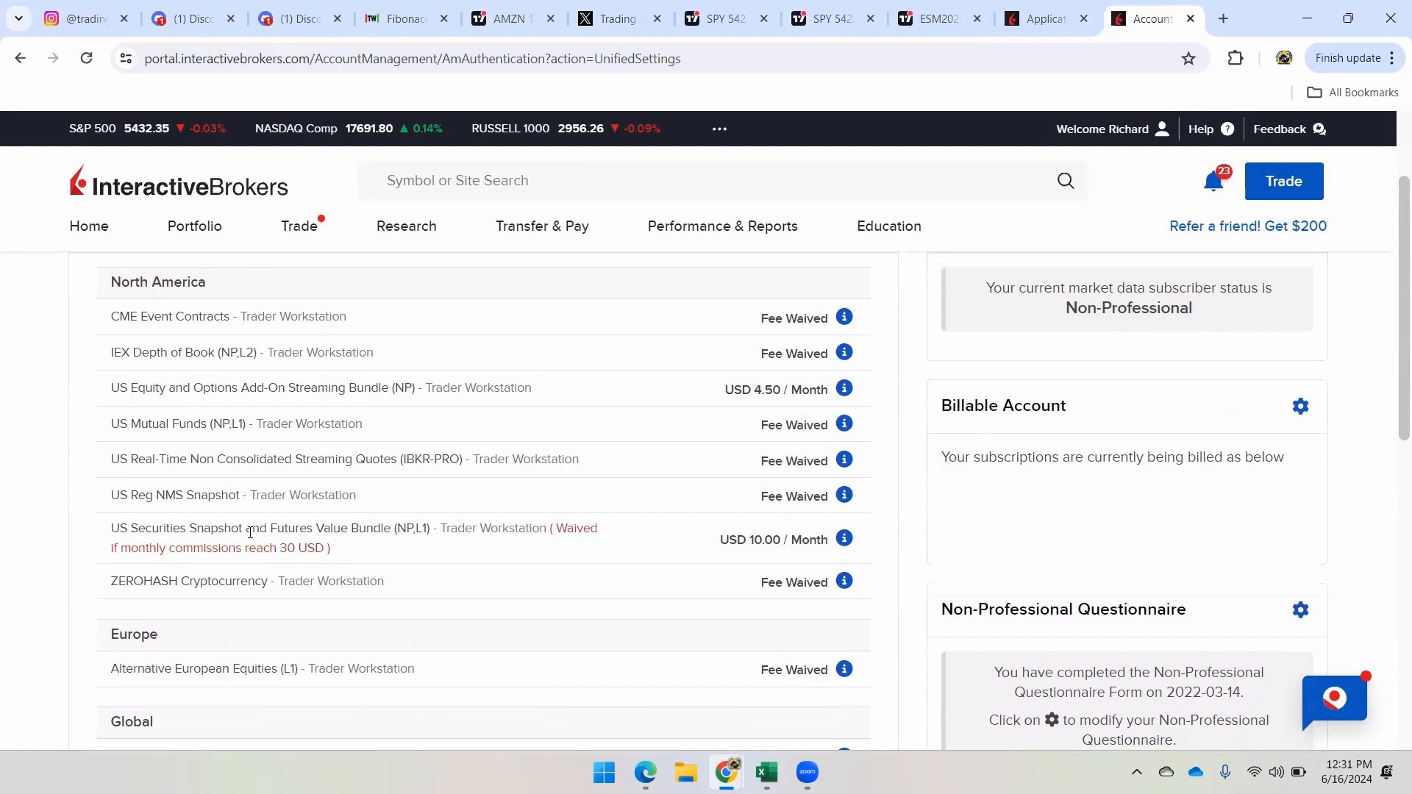
{"action": "mouse_move", "coordinate": [344, 526]}
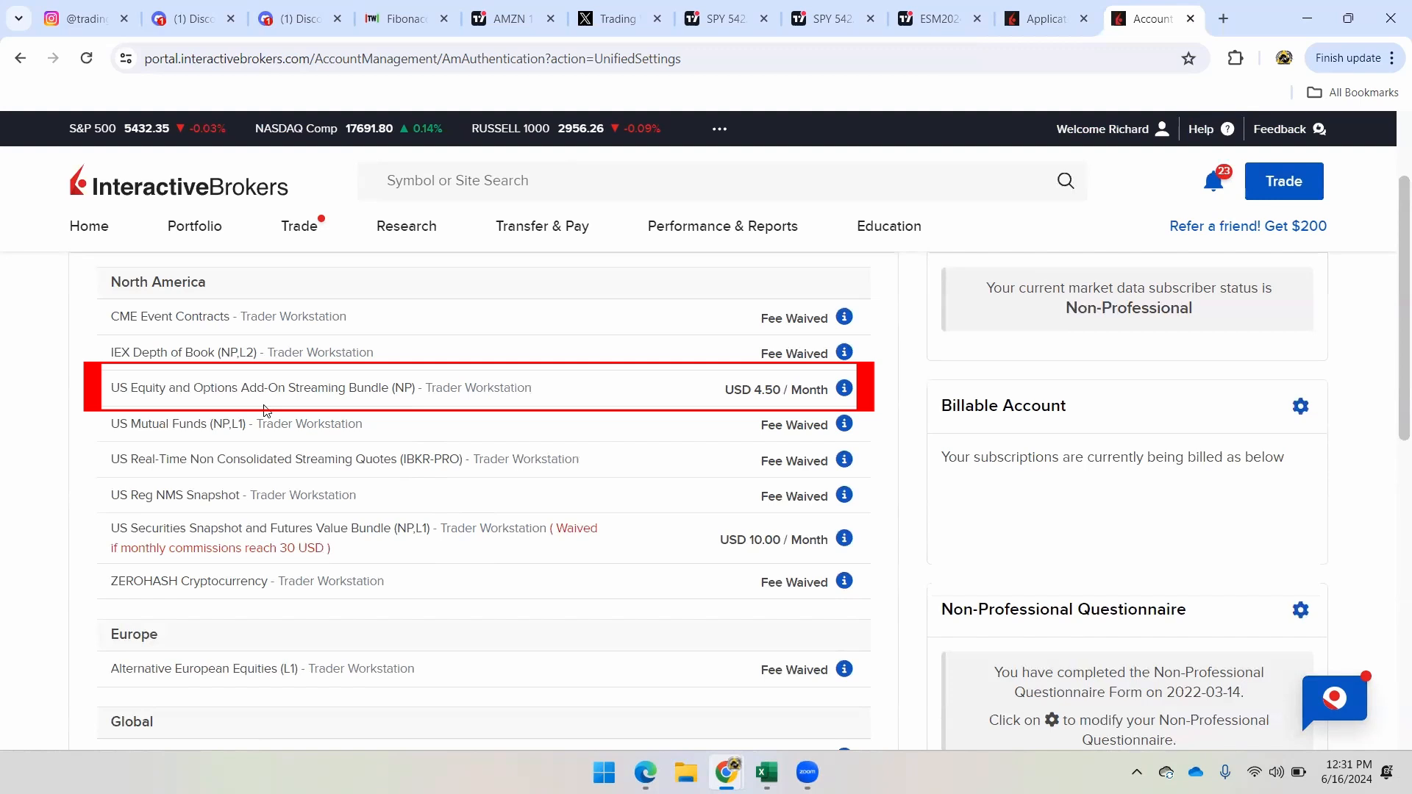
{"action": "scroll", "scroll_direction": "down", "scroll_amount": 3}
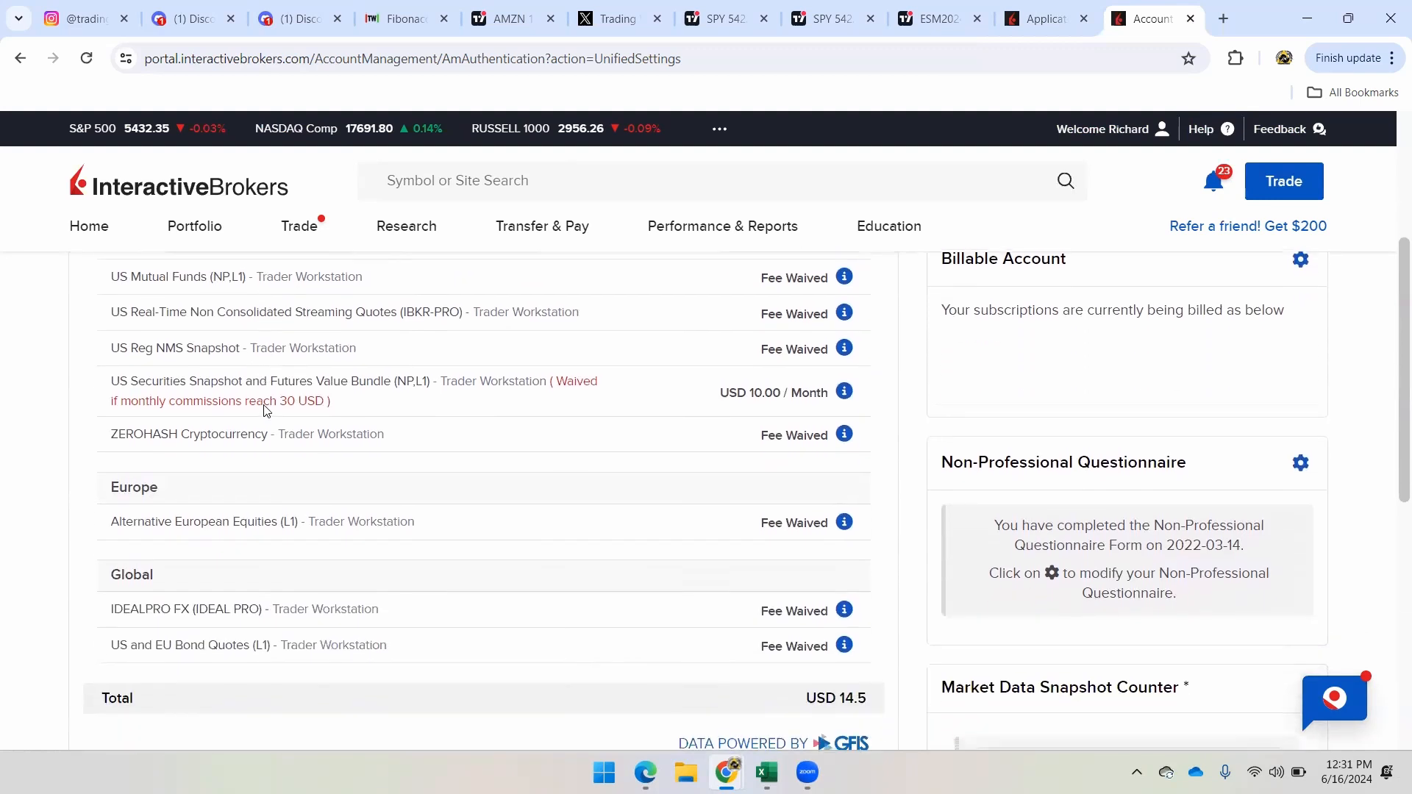
{"action": "scroll", "scroll_direction": "down", "scroll_amount": 3}
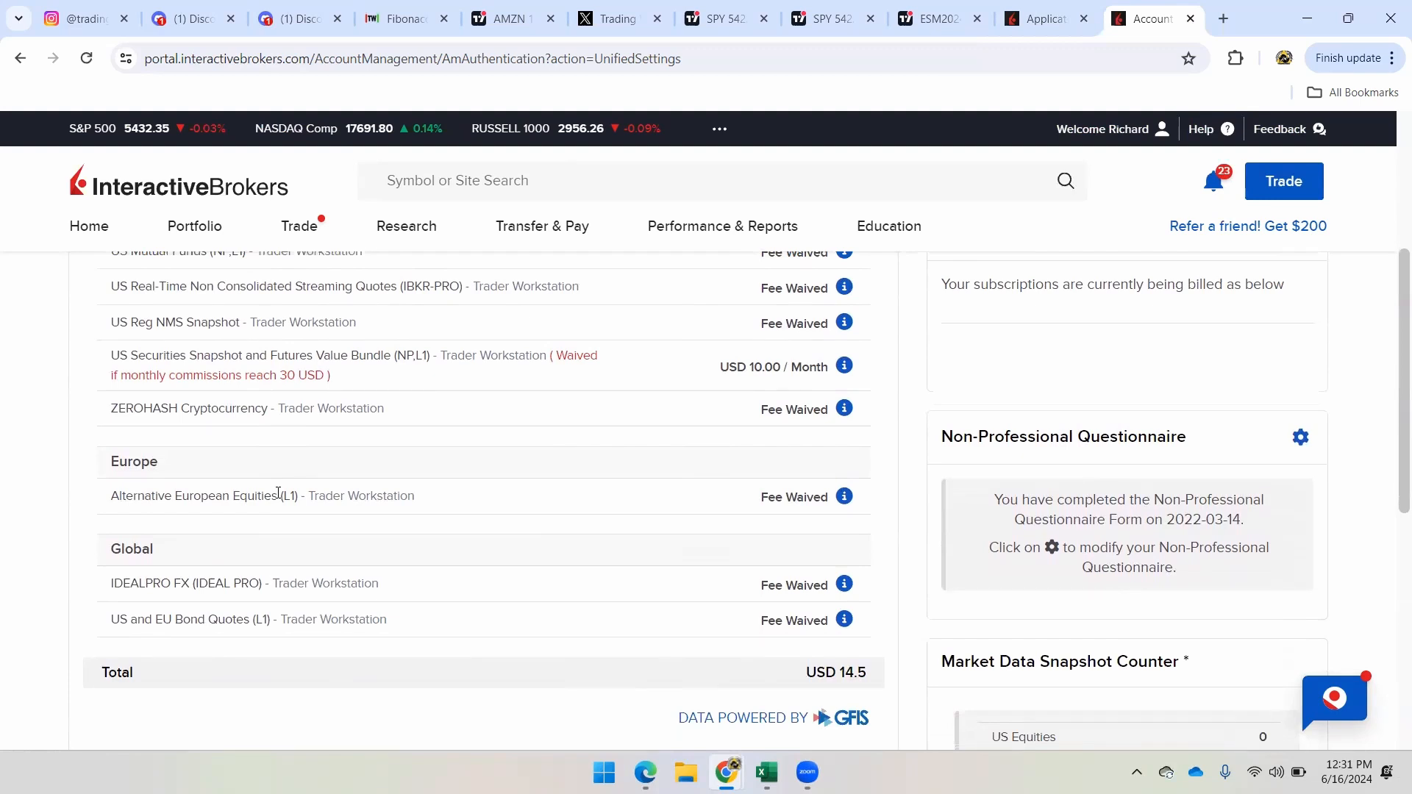
{"action": "scroll", "scroll_direction": "up", "scroll_amount": 3}
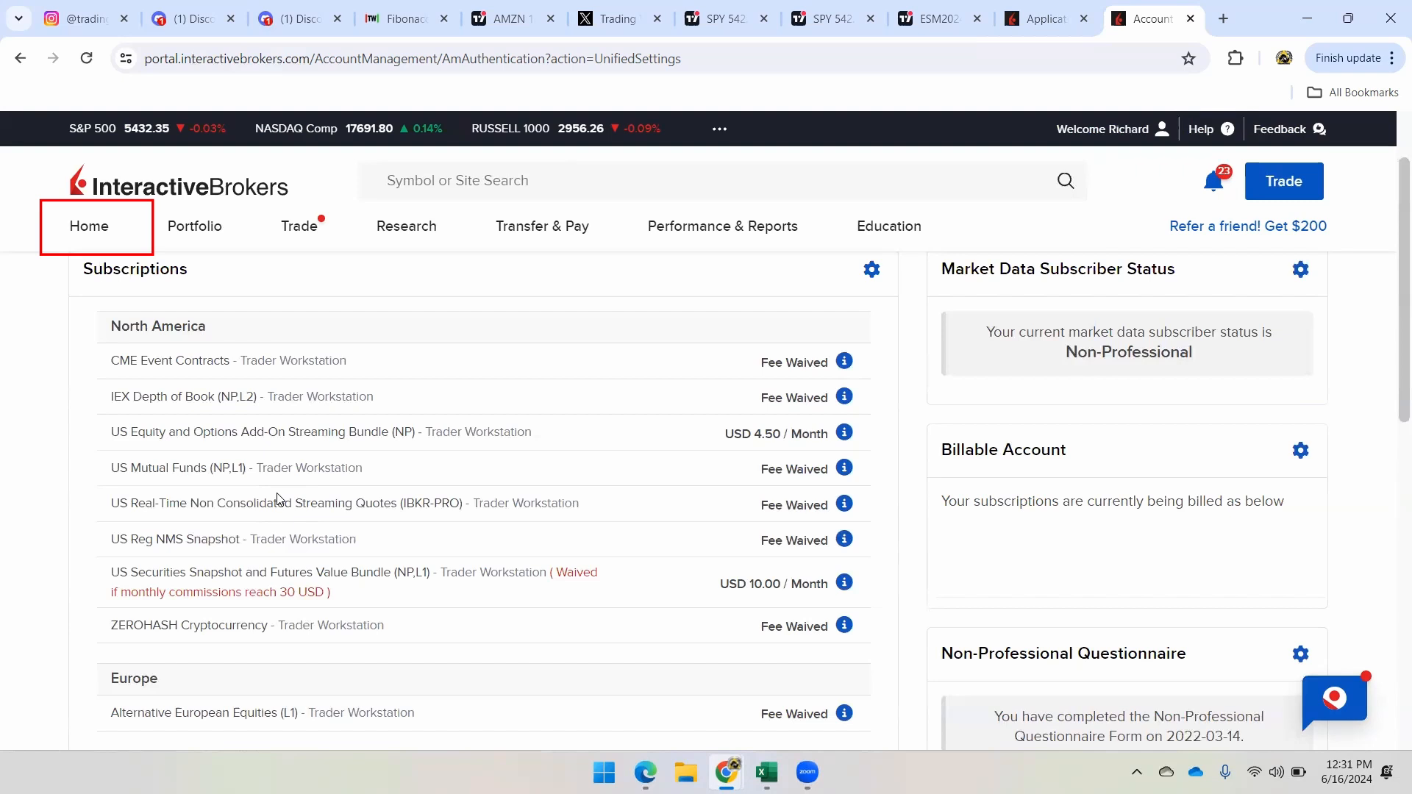
Open a deposit from the linked TDBANK account, then abandon the unfinished deposit form.
{"action": "left_click", "coordinate": [89, 226]}
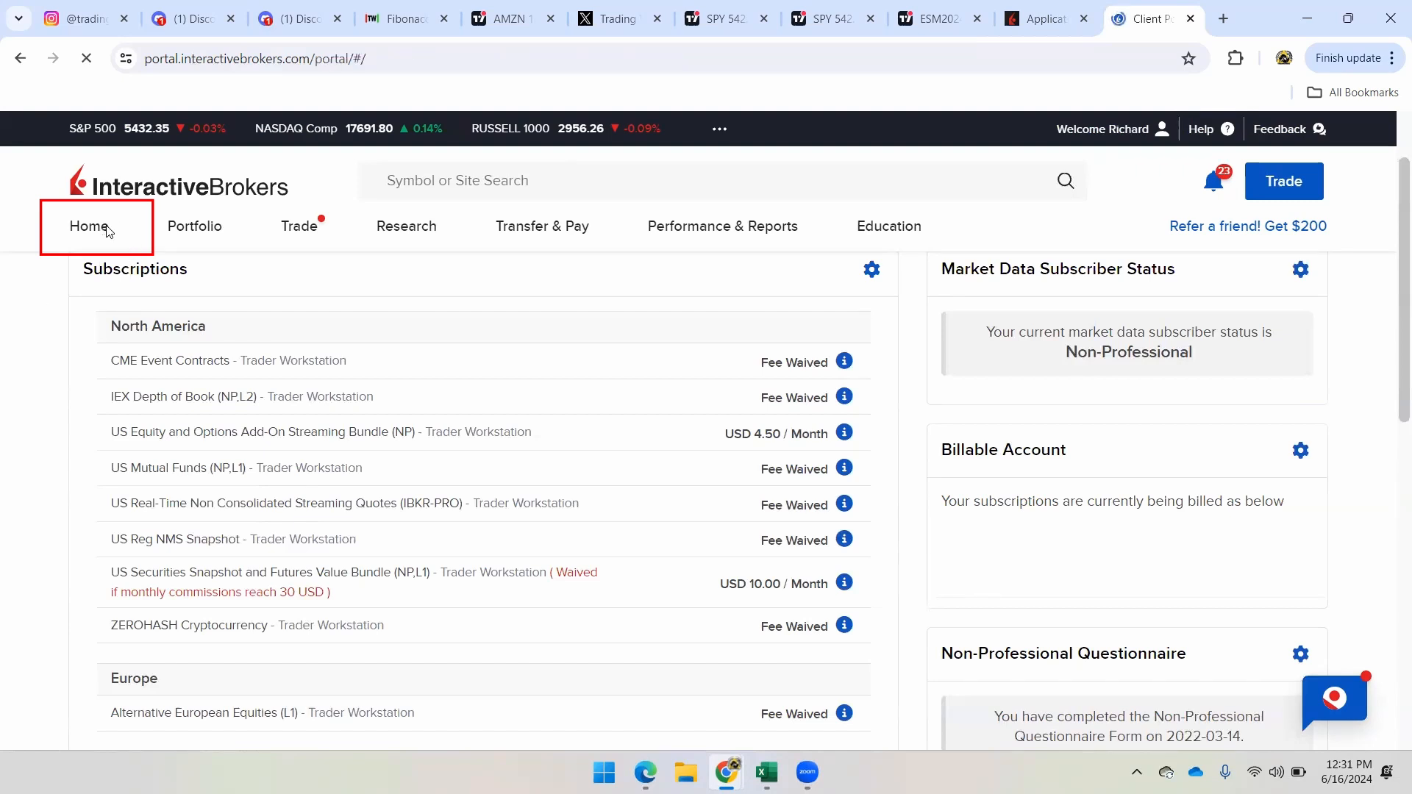
{"action": "left_click", "coordinate": [88, 226]}
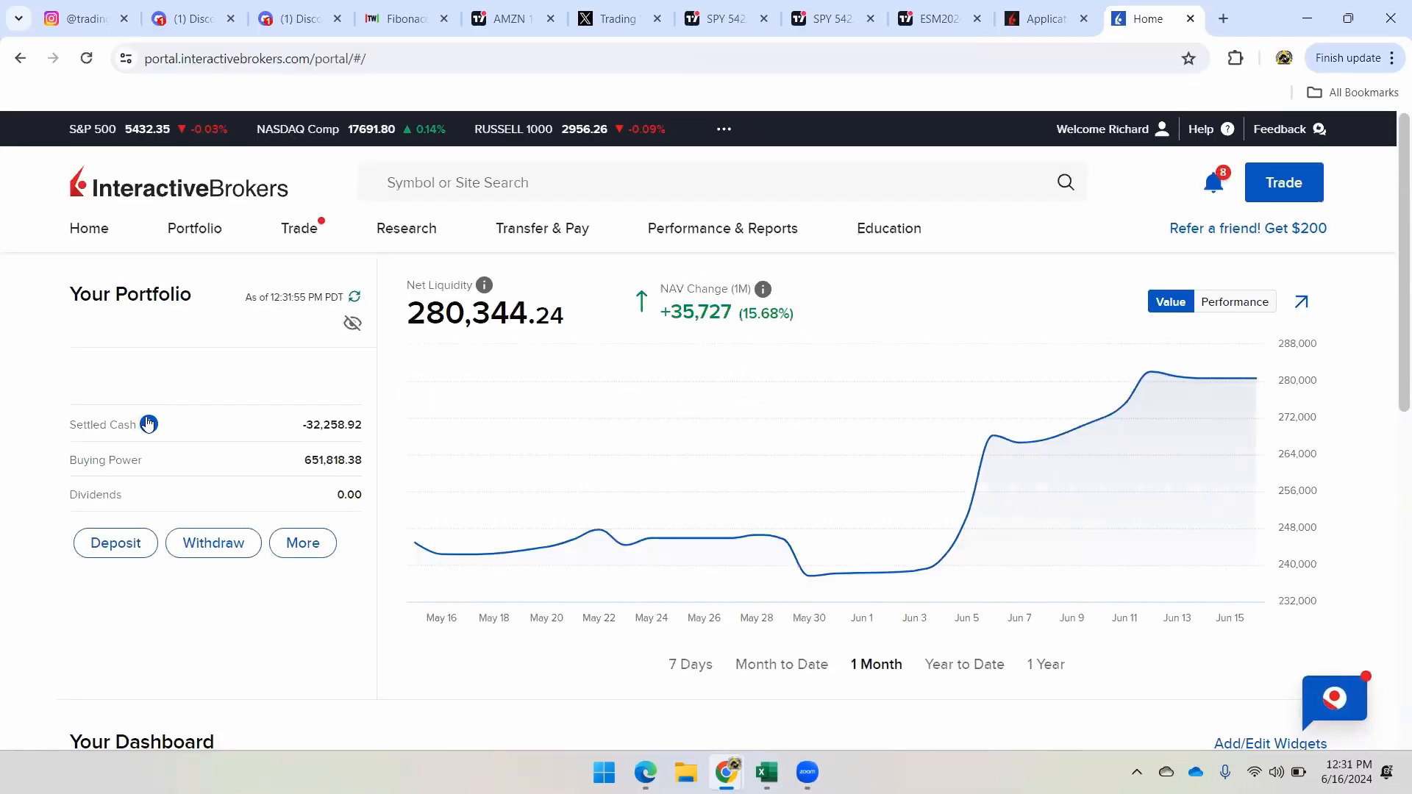
{"action": "left_click", "coordinate": [115, 542]}
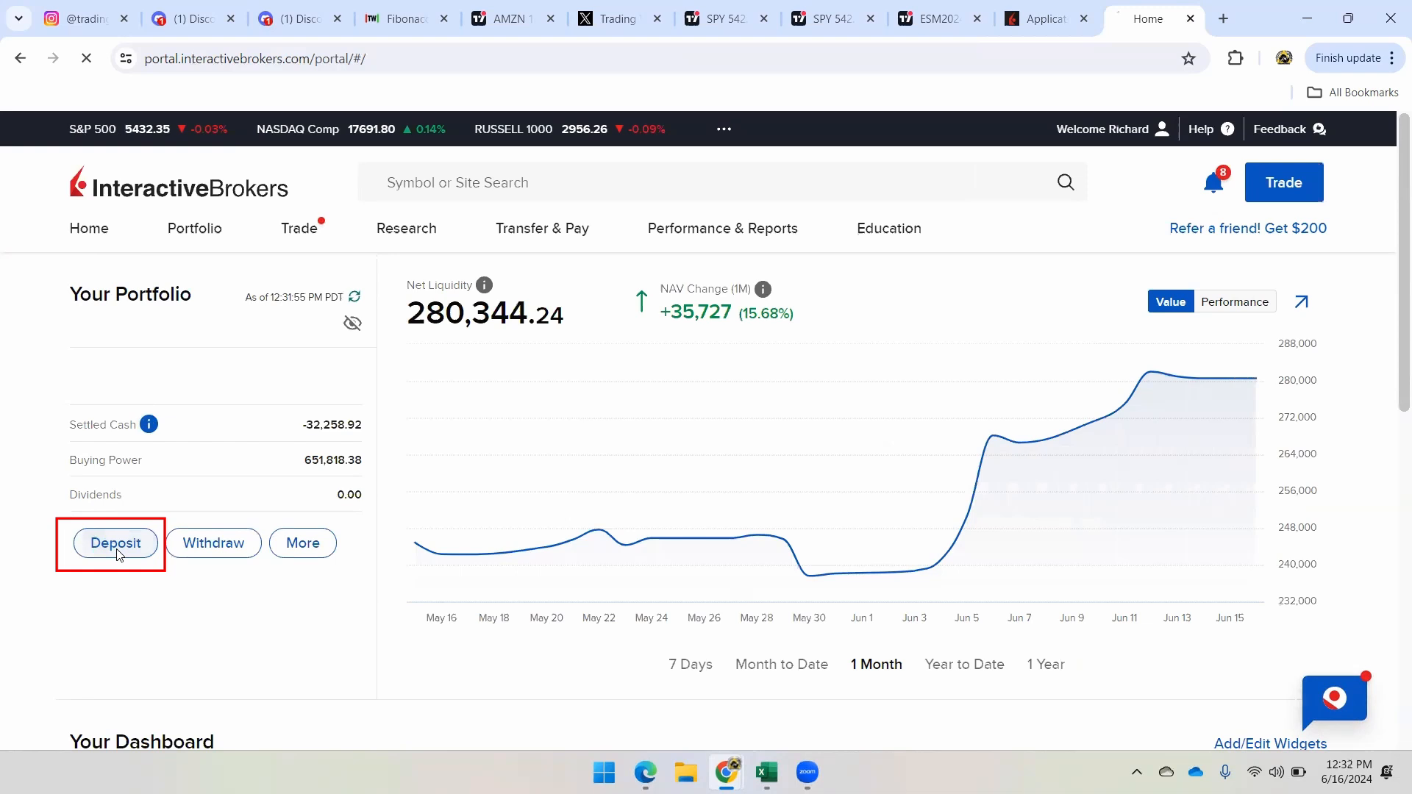
{"action": "left_click", "coordinate": [115, 542]}
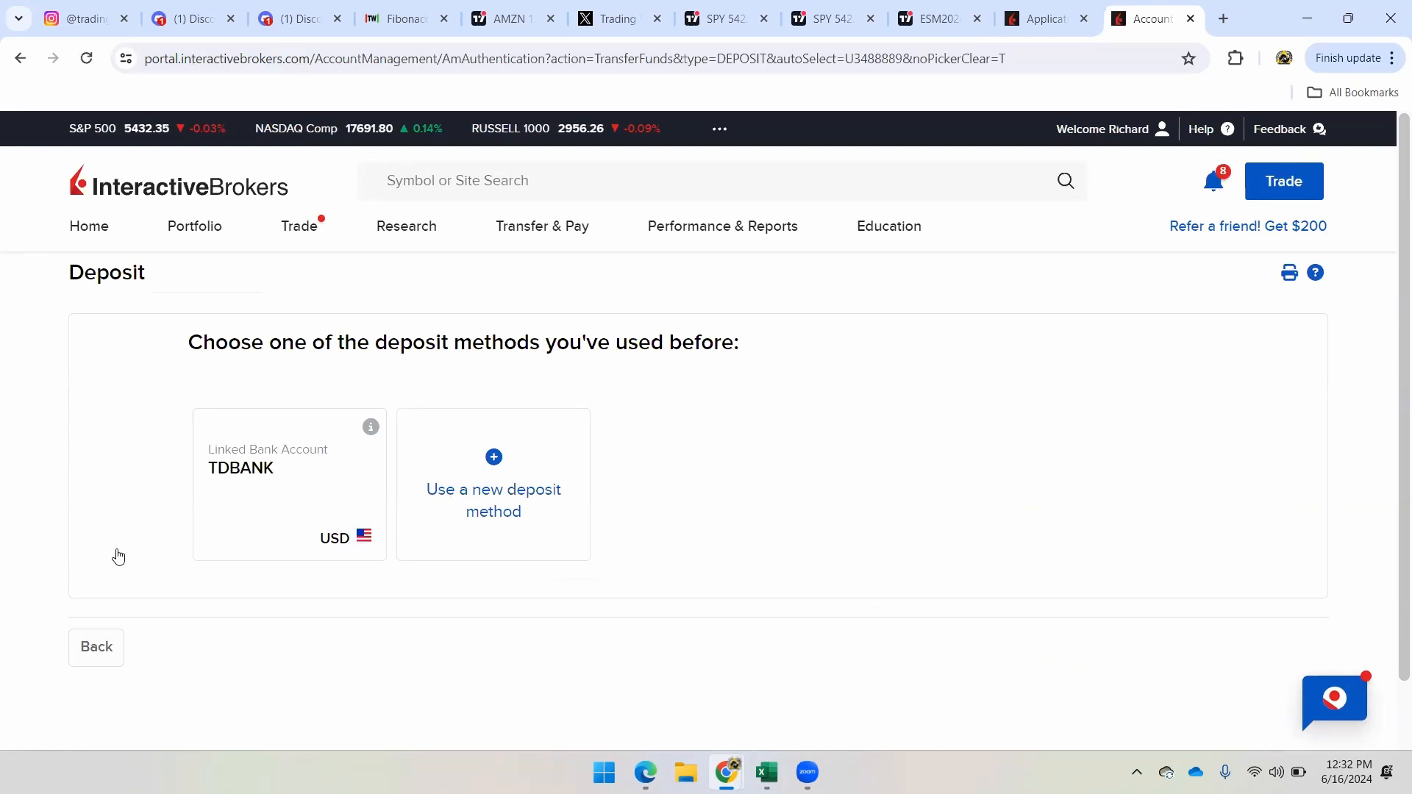
{"action": "left_click", "coordinate": [288, 484]}
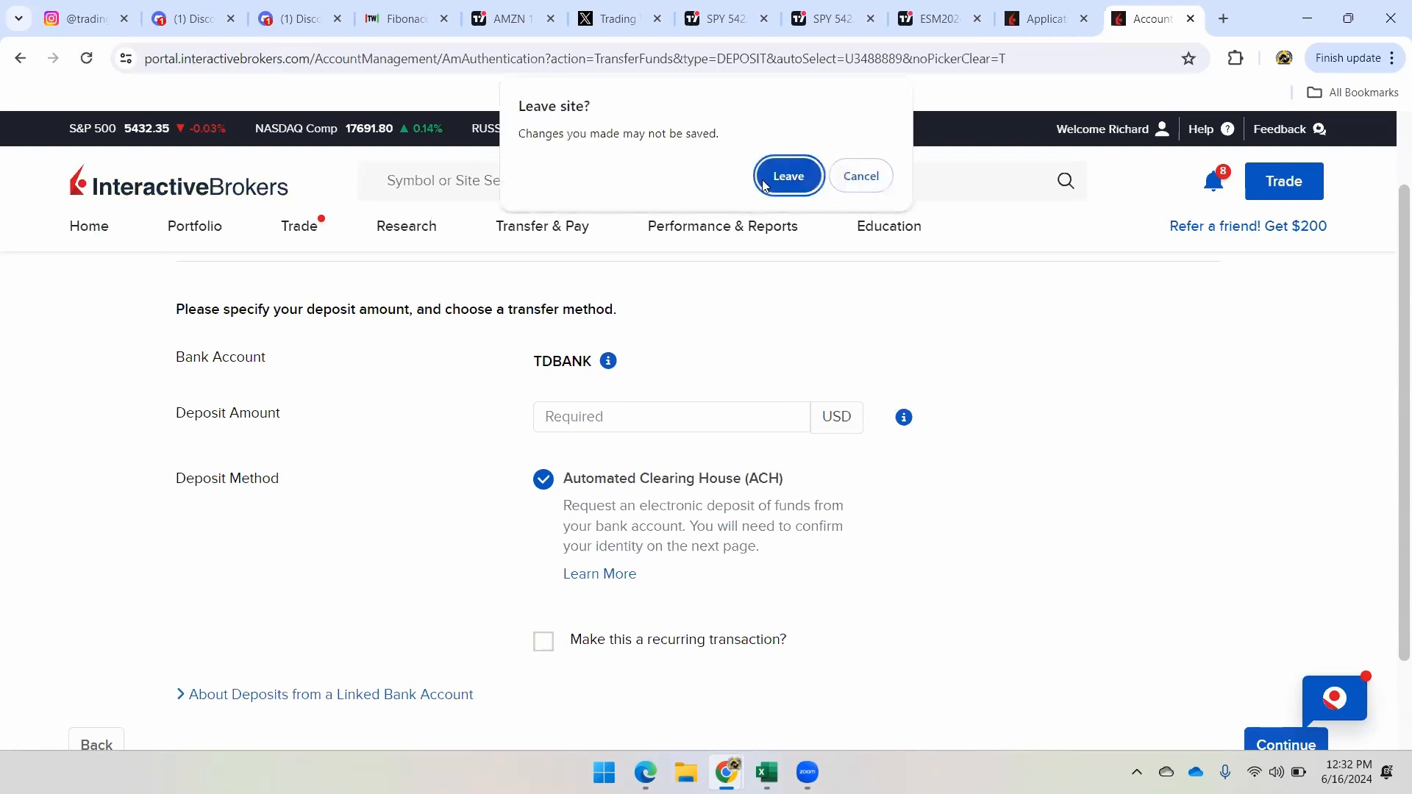
{"action": "left_click", "coordinate": [787, 176]}
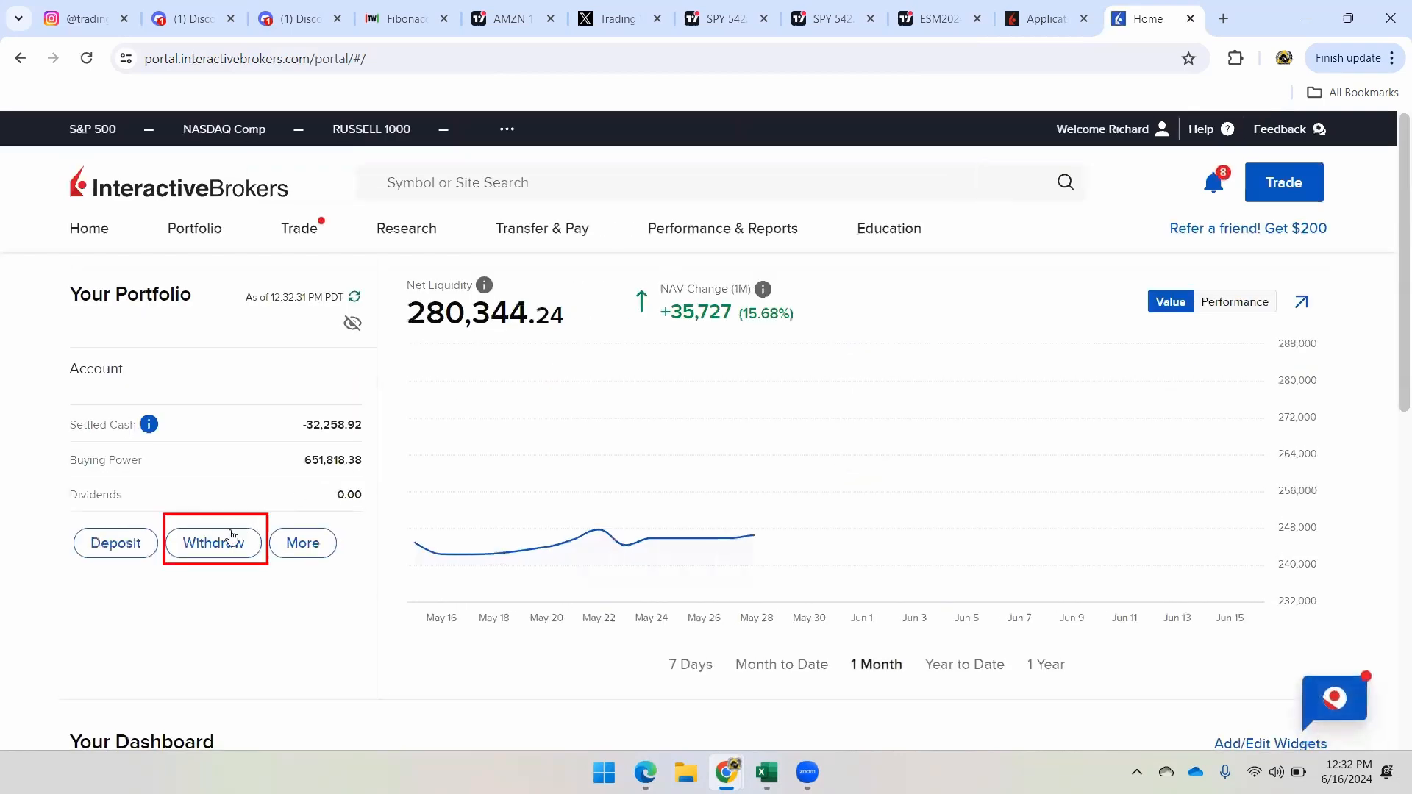
Start a funds withdrawal from the portfolio overview.
{"action": "left_click", "coordinate": [214, 543]}
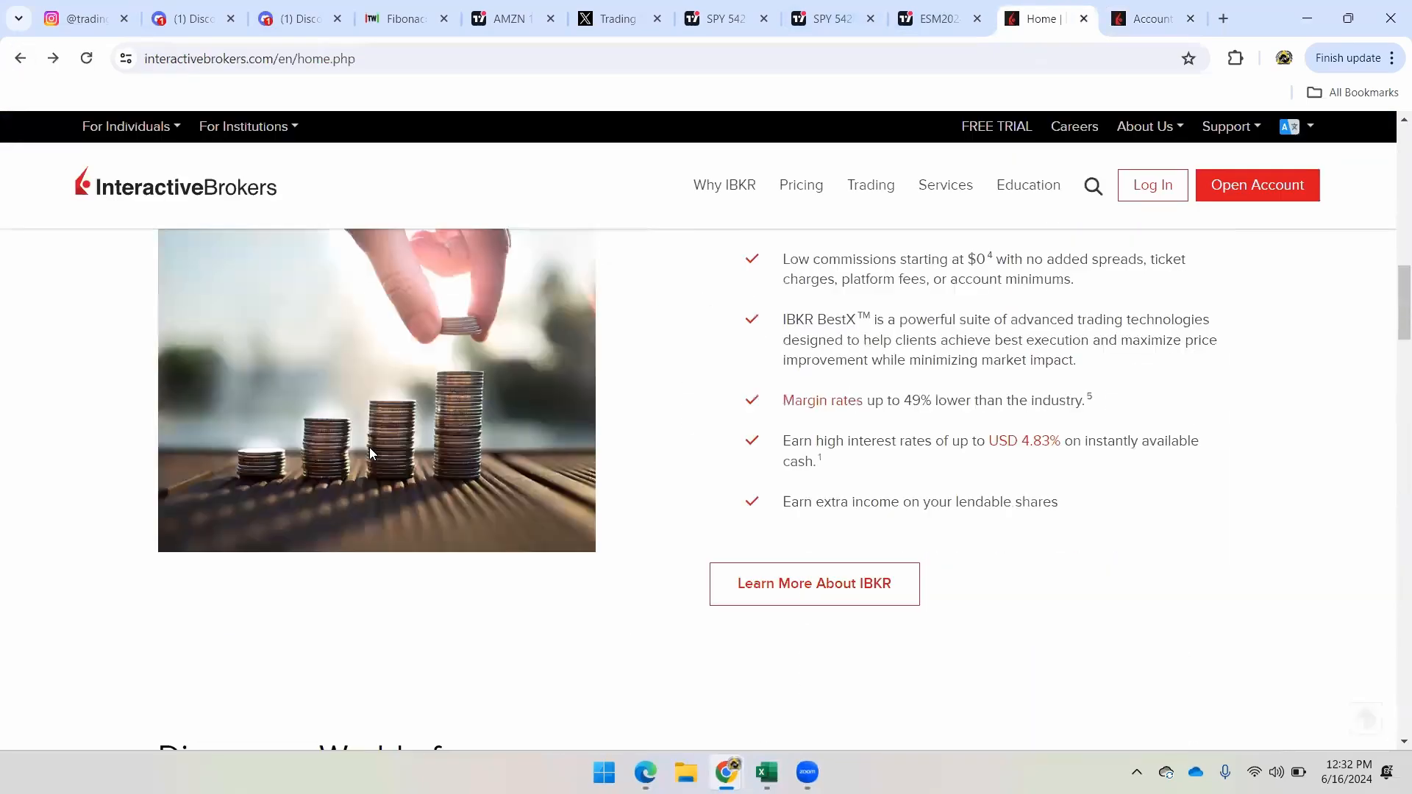
Browse IBKR Desktop and Trader Workstation downloads, then switch to the ESM2024 futures chart.
{"action": "scroll", "scroll_direction": "down", "scroll_amount": 3}
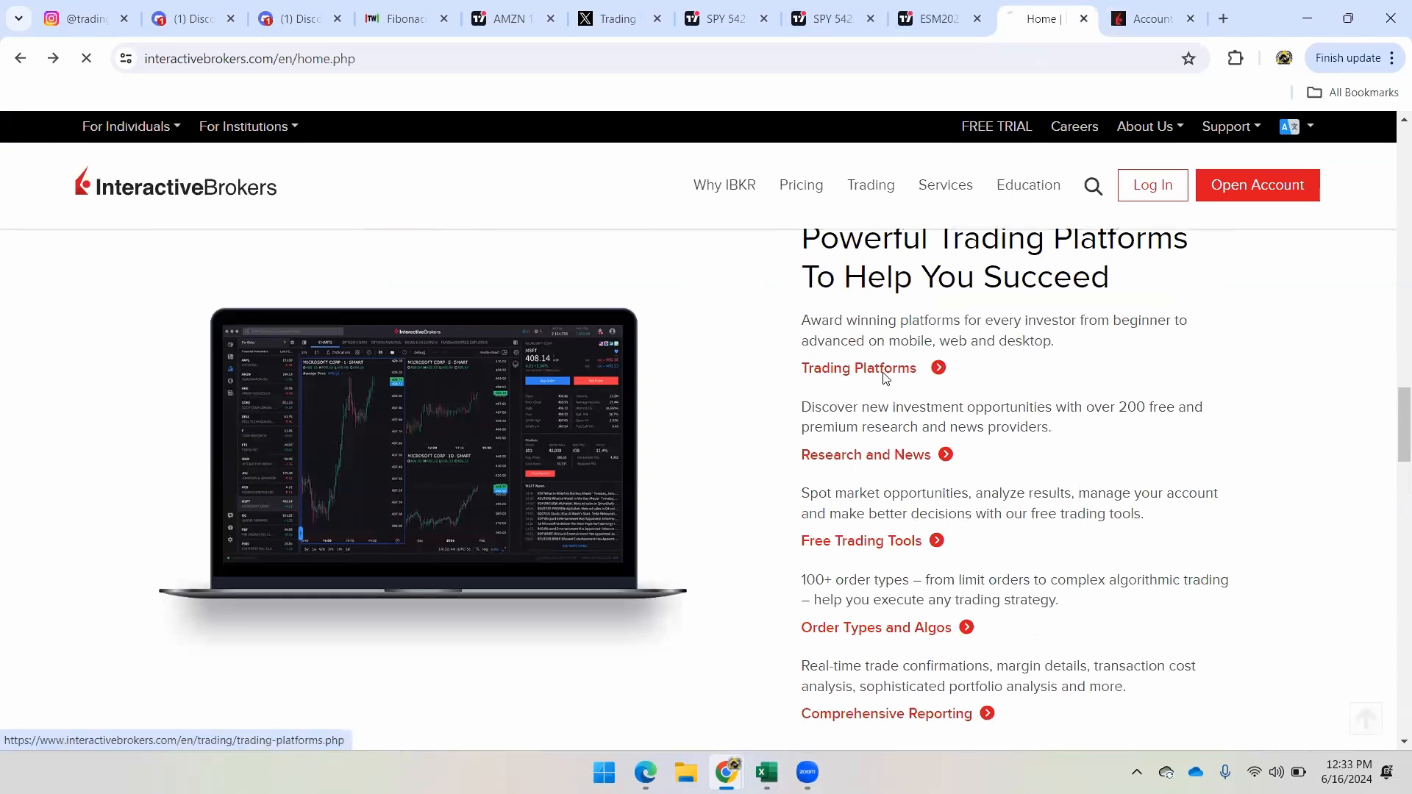
{"action": "left_click", "coordinate": [856, 368]}
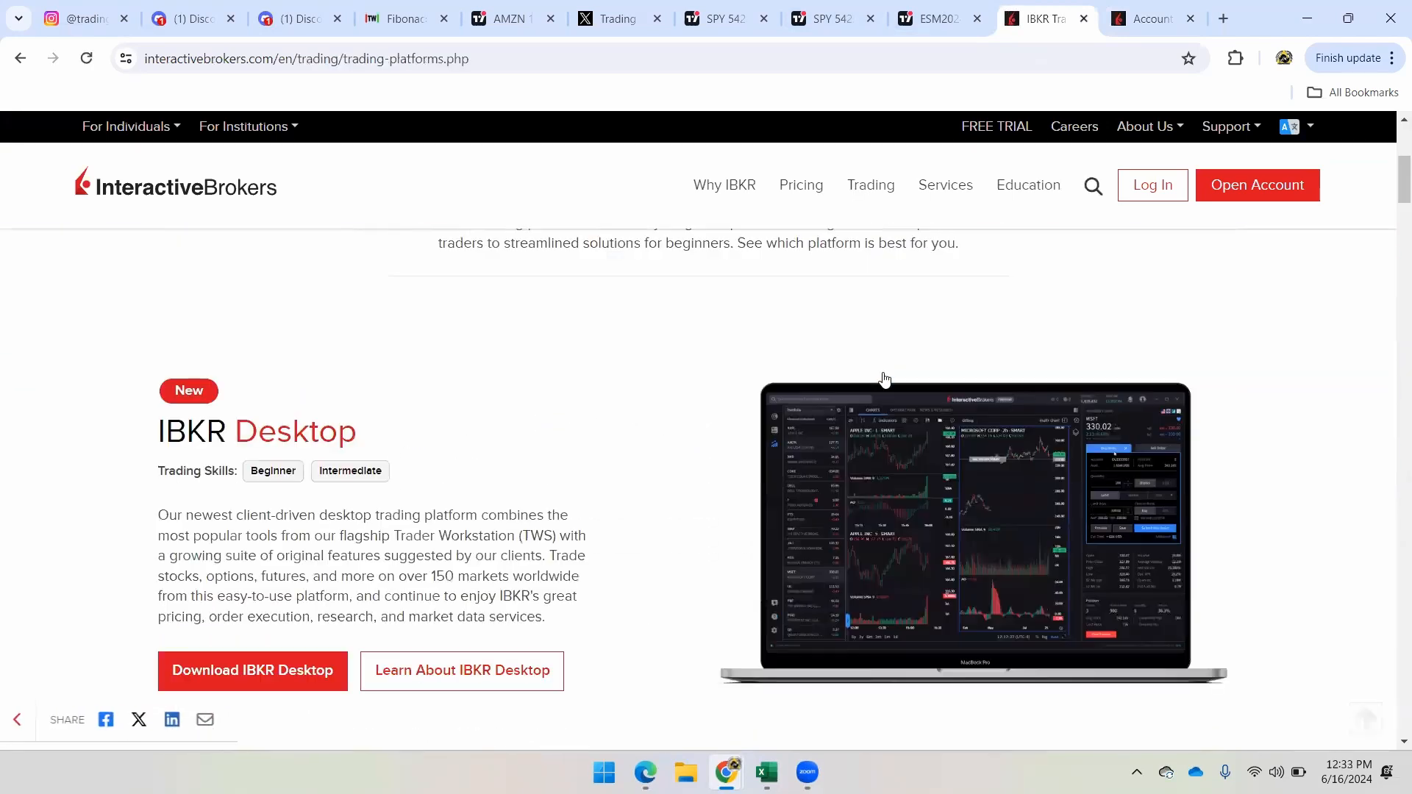
{"action": "scroll", "scroll_direction": "down", "scroll_amount": 3}
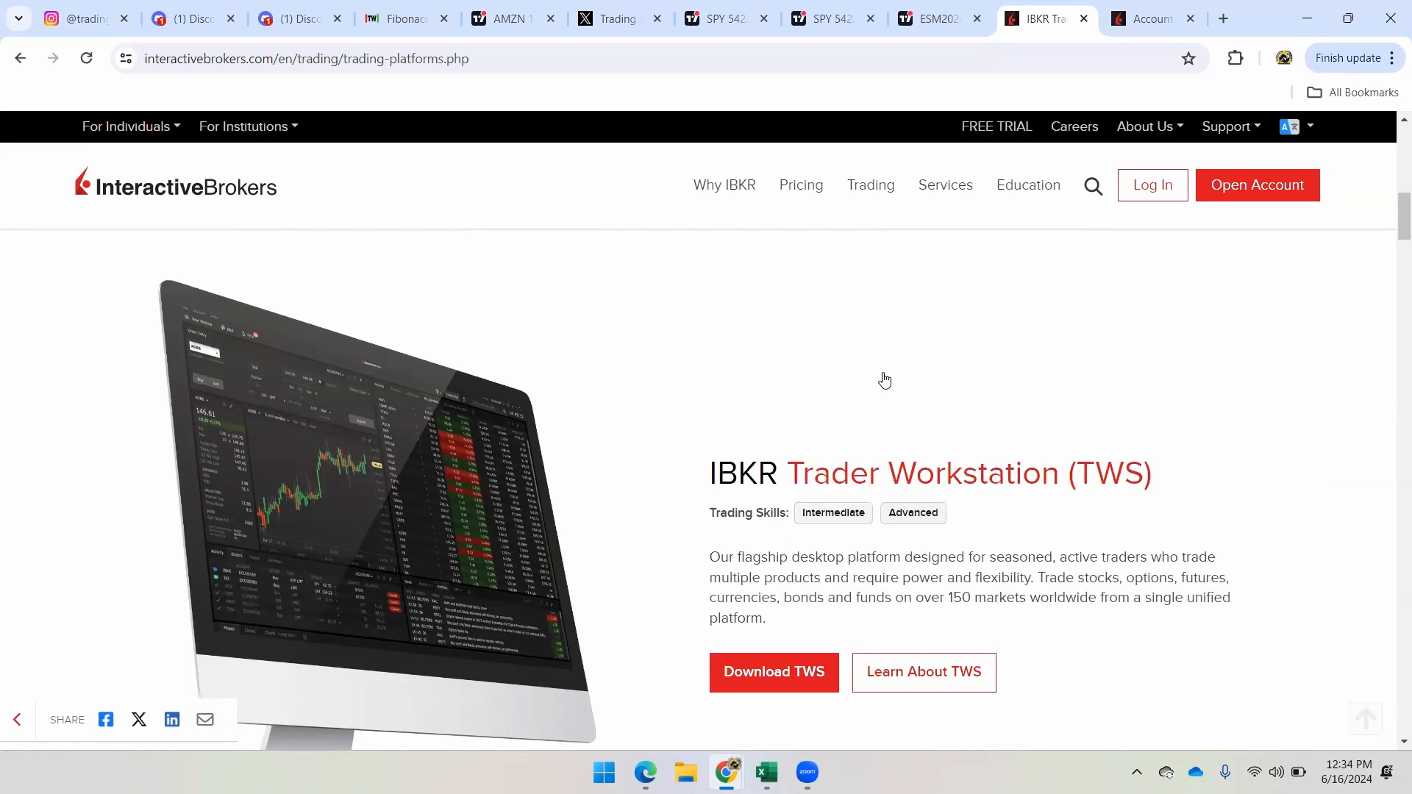
{"action": "left_click", "coordinate": [936, 18]}
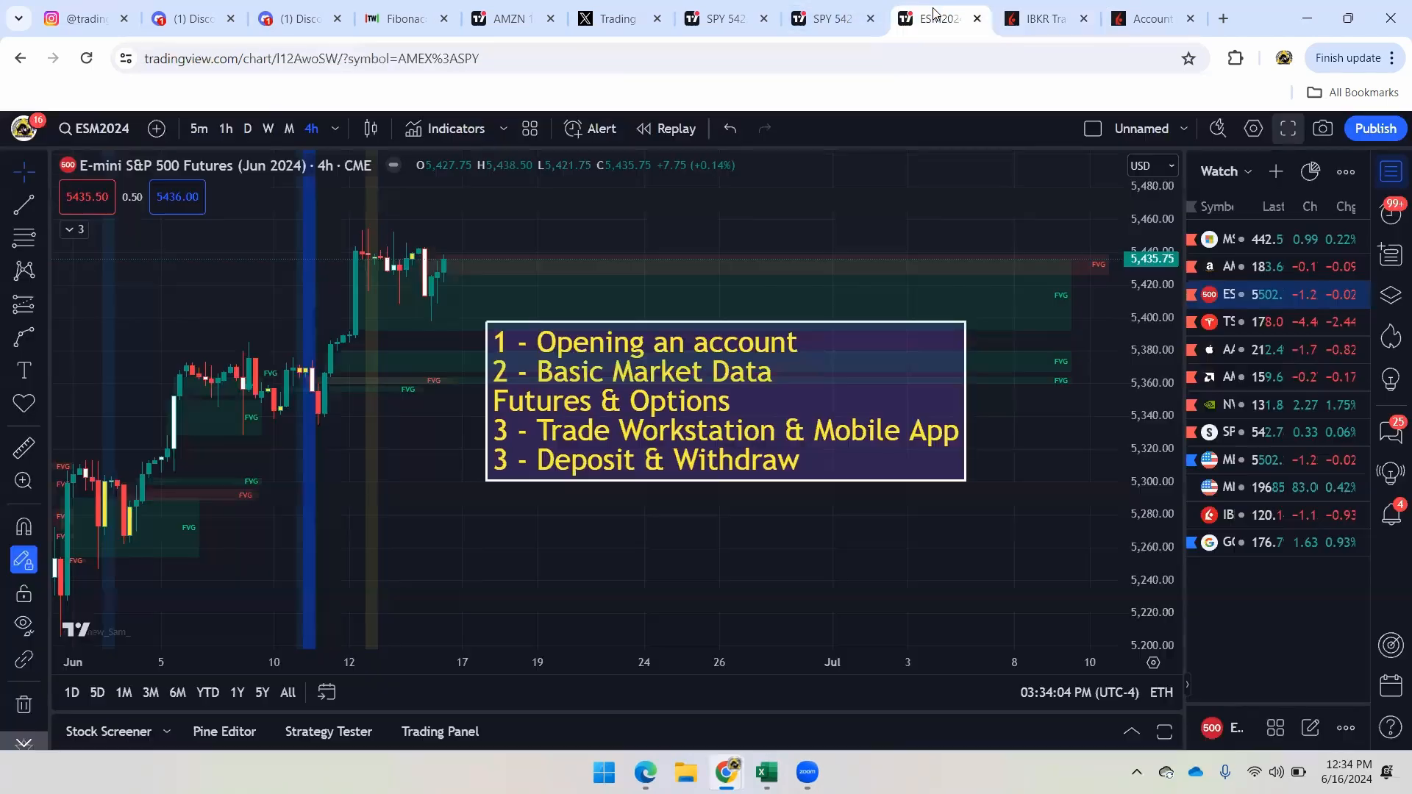